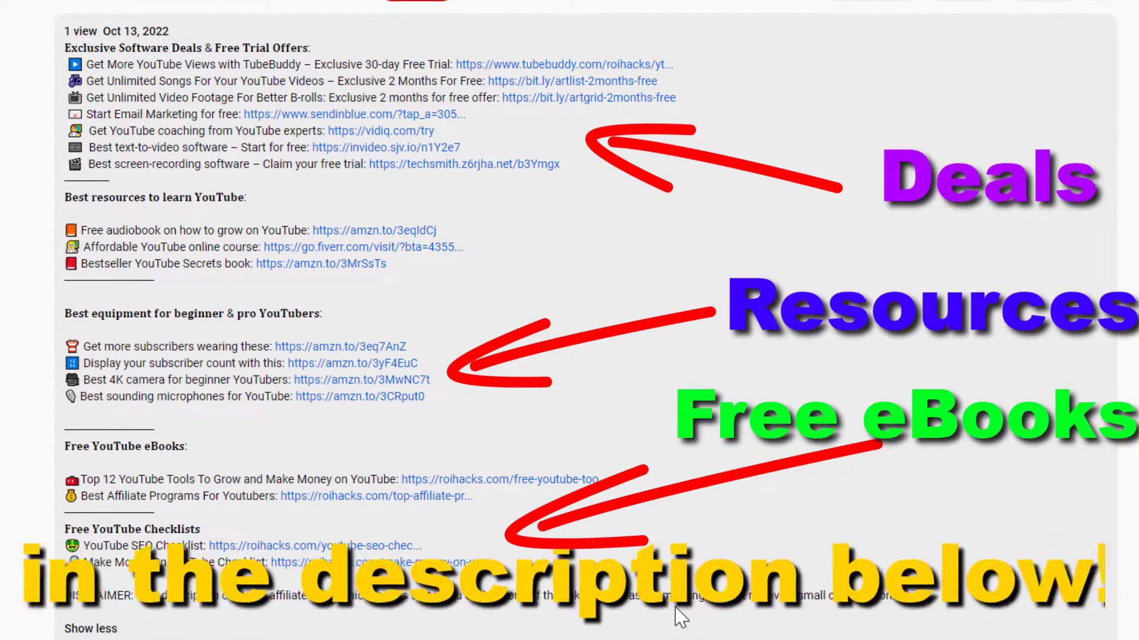
Upload test video.mp4, reaching the 'Facebook marketing tutorial' details form
{"action": "left_click", "coordinate": [495, 479]}
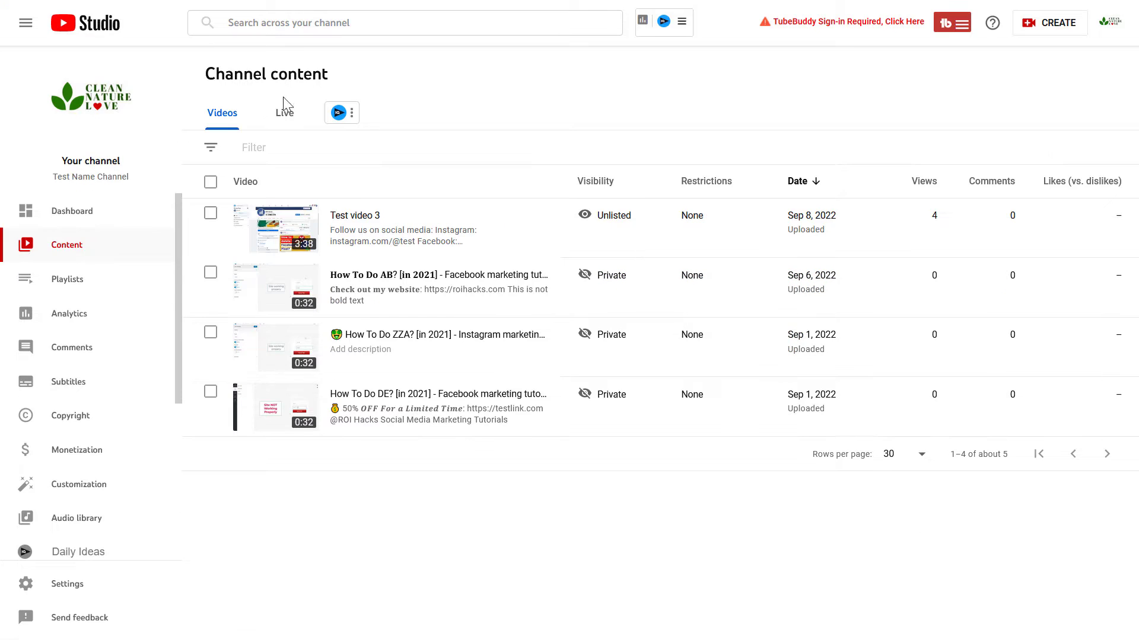
{"action": "mouse_move", "coordinate": [864, 380]}
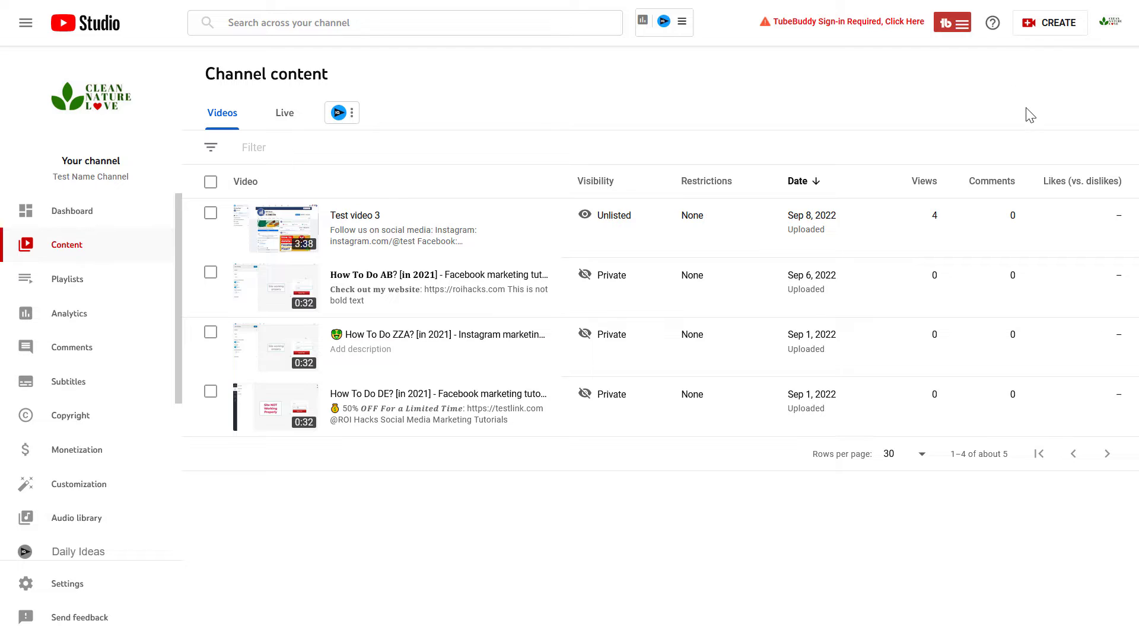
{"action": "left_click", "coordinate": [1049, 22]}
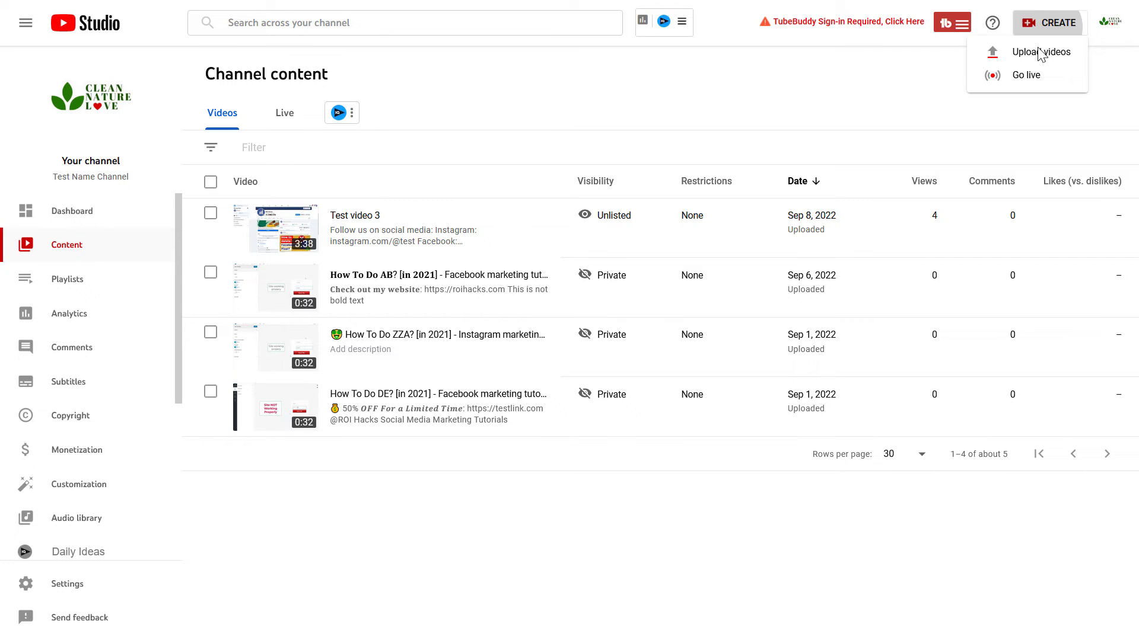
{"action": "left_click", "coordinate": [1041, 52]}
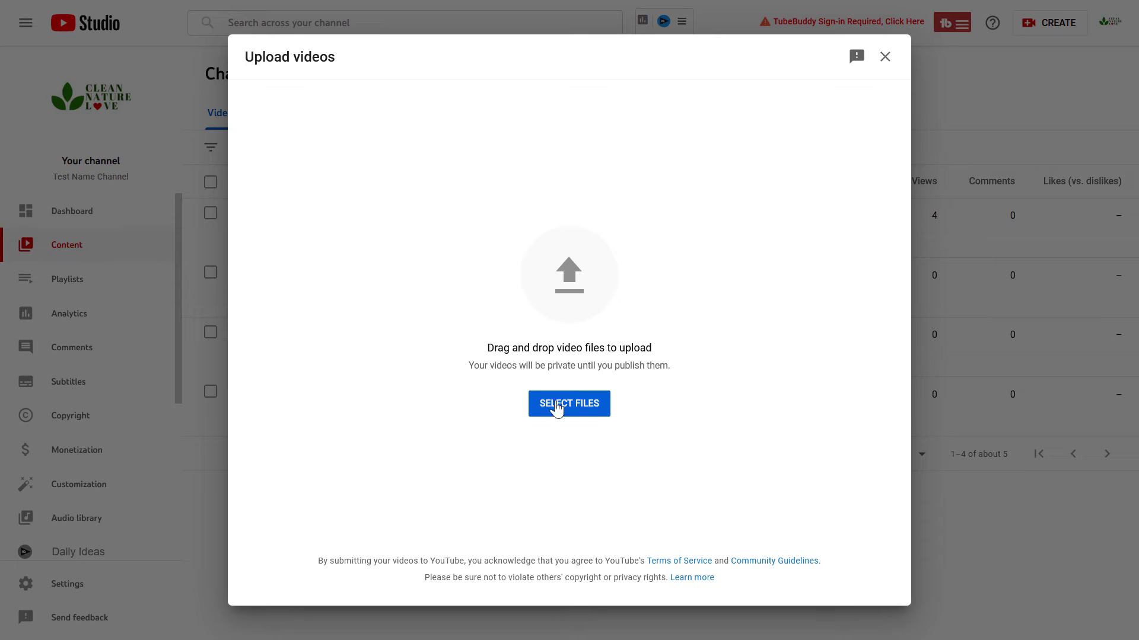
{"action": "left_click", "coordinate": [569, 404]}
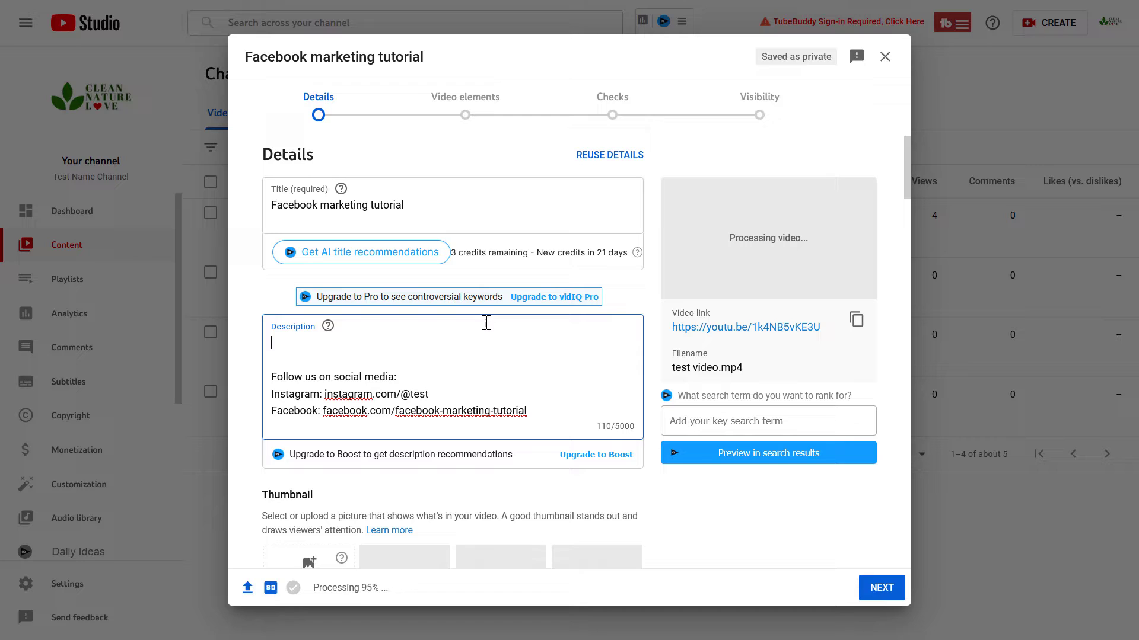
{"action": "type", "text": "@"}
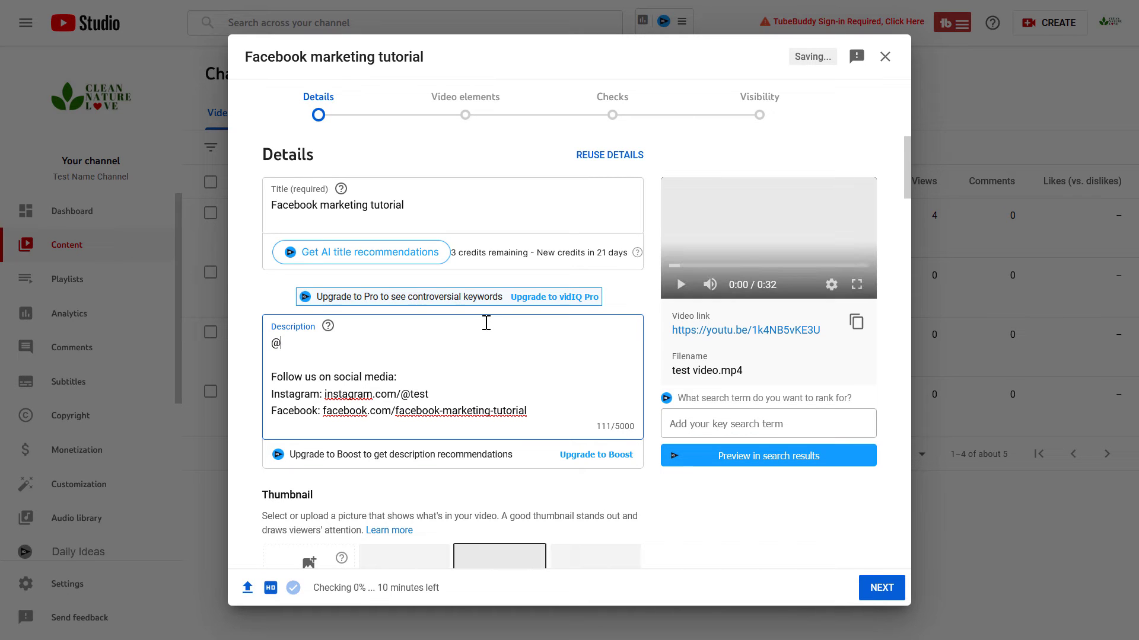
{"action": "type", "text": "f"}
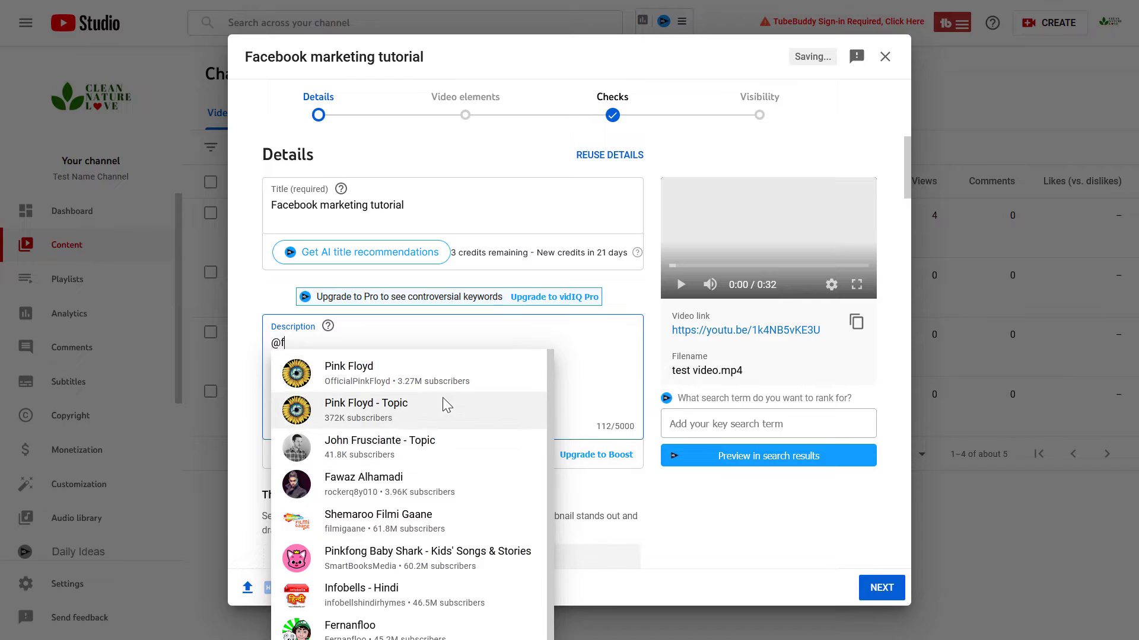
{"action": "left_click", "coordinate": [348, 366]}
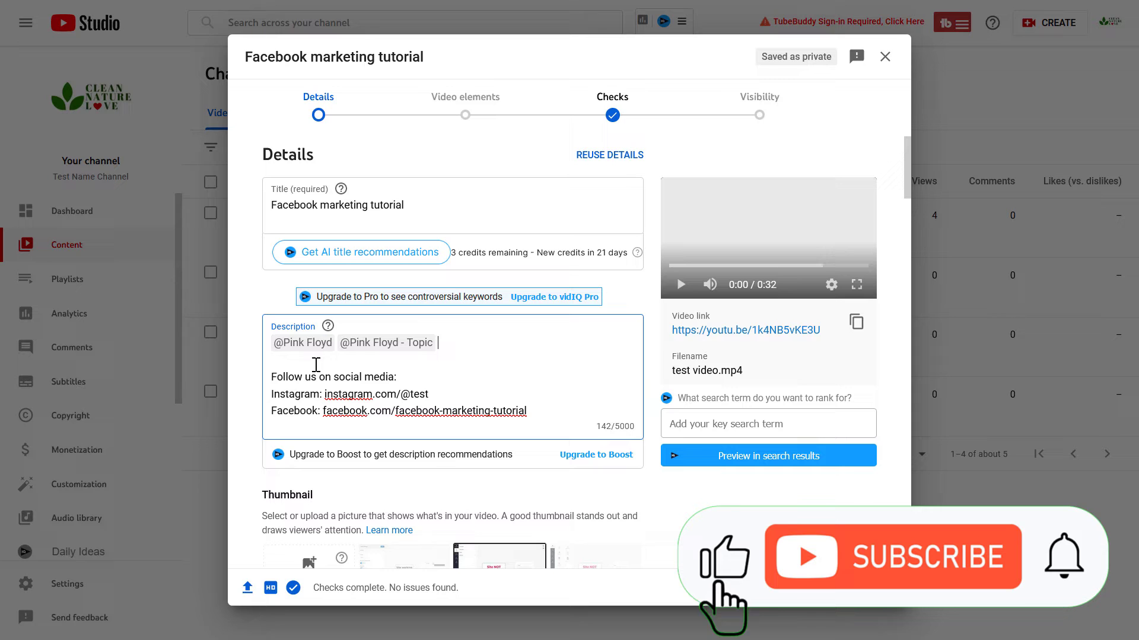
{"action": "left_click", "coordinate": [892, 557]}
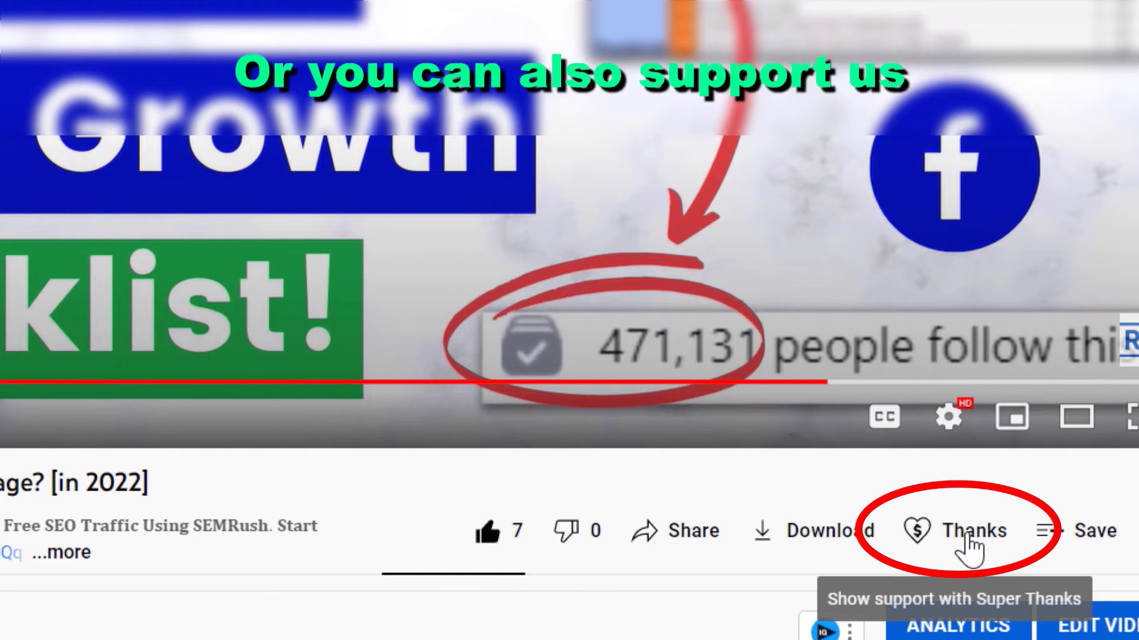
Open Super Thanks under the video and pick the $10.00 amount
{"action": "left_click", "coordinate": [974, 532]}
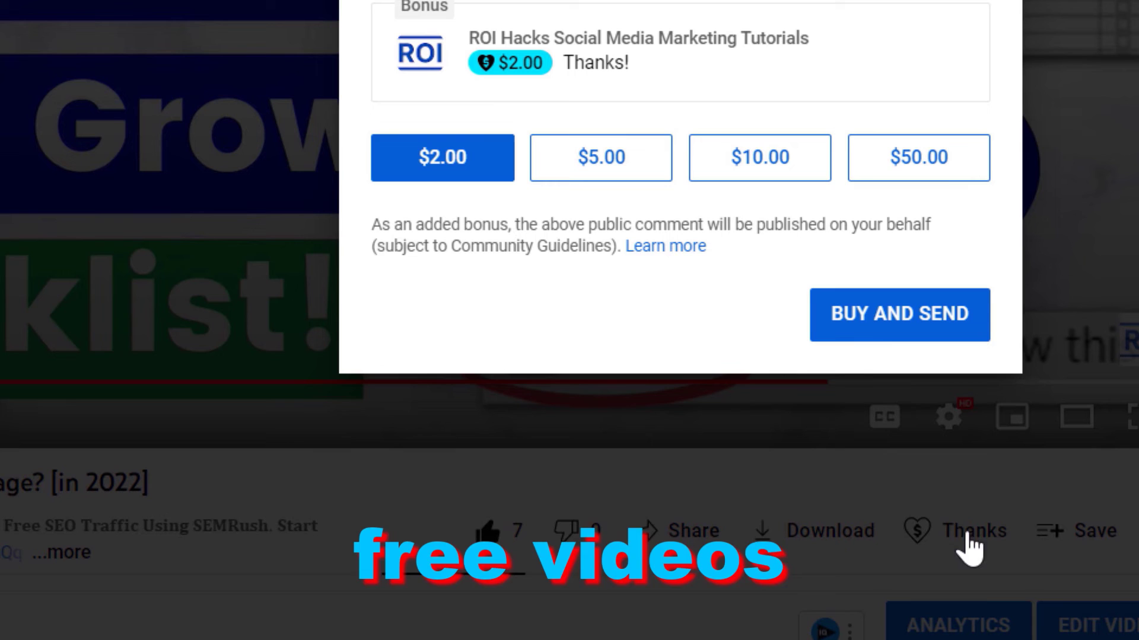
{"action": "left_click", "coordinate": [759, 158]}
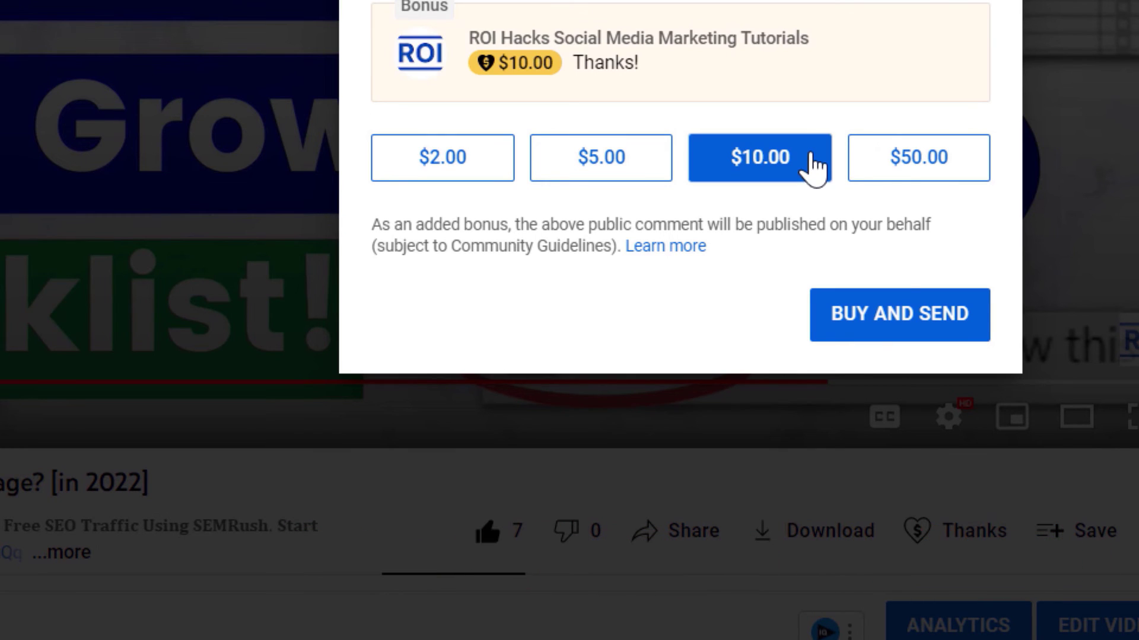